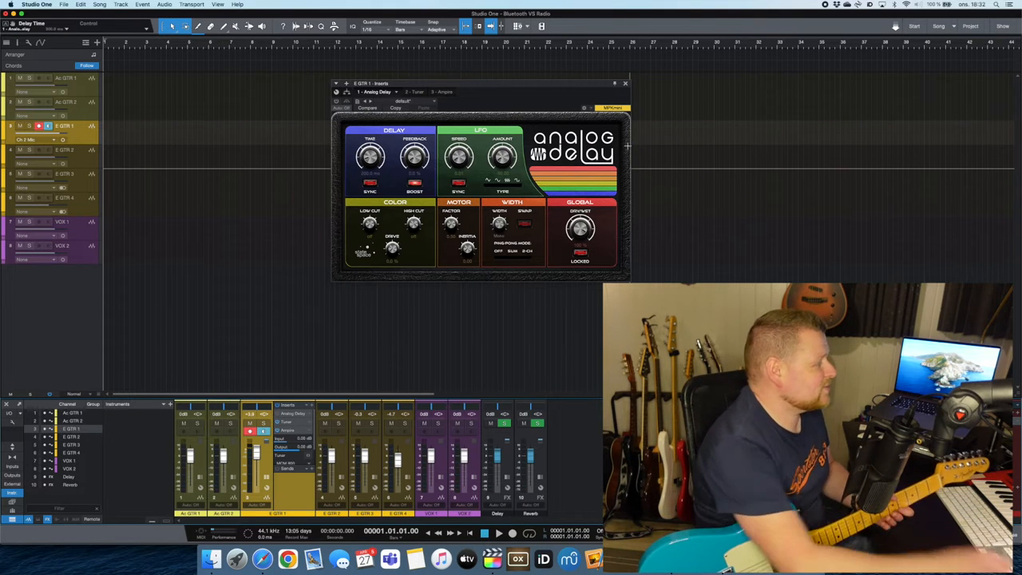
pyautogui.moveTo(333, 155)
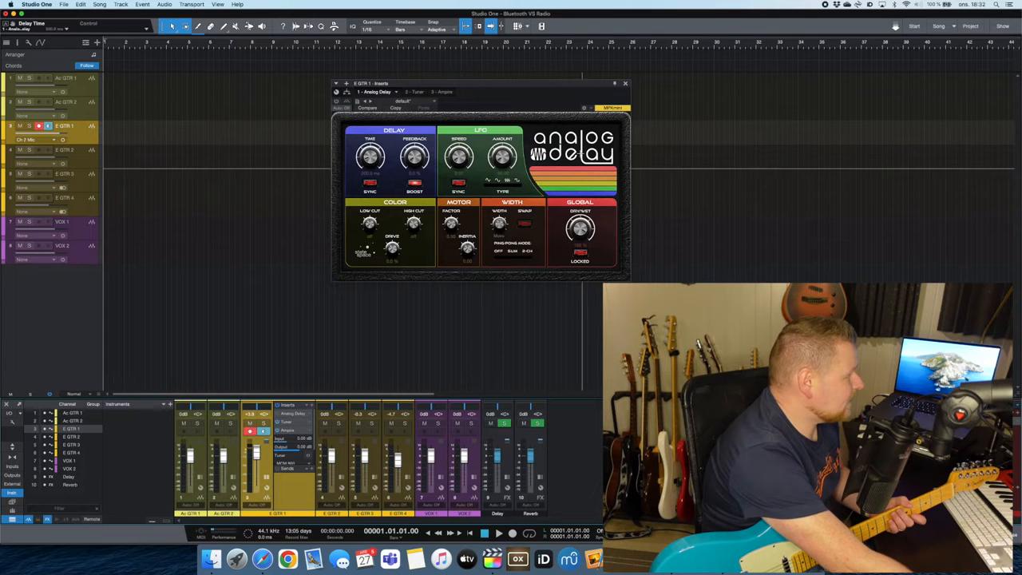
# Open Studio One Preferences from the application menu to view audio processing latency settings
pyautogui.click(36, 4)
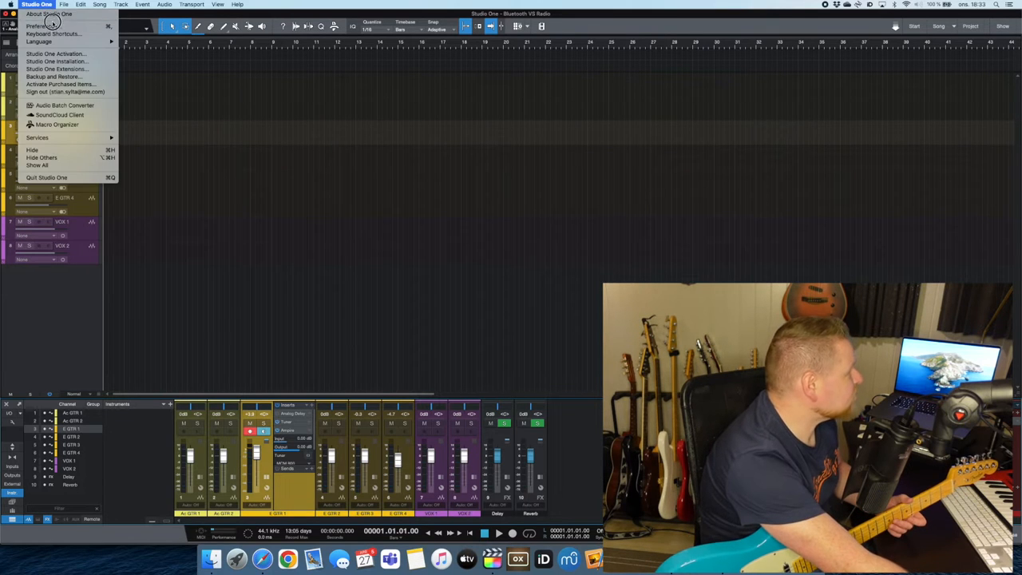
pyautogui.click(39, 26)
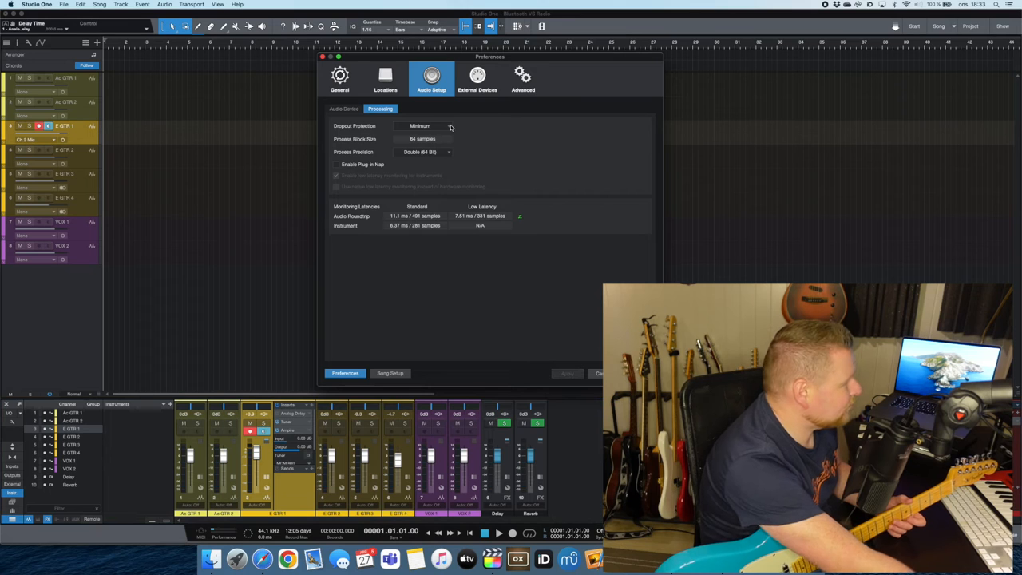
pyautogui.click(344, 108)
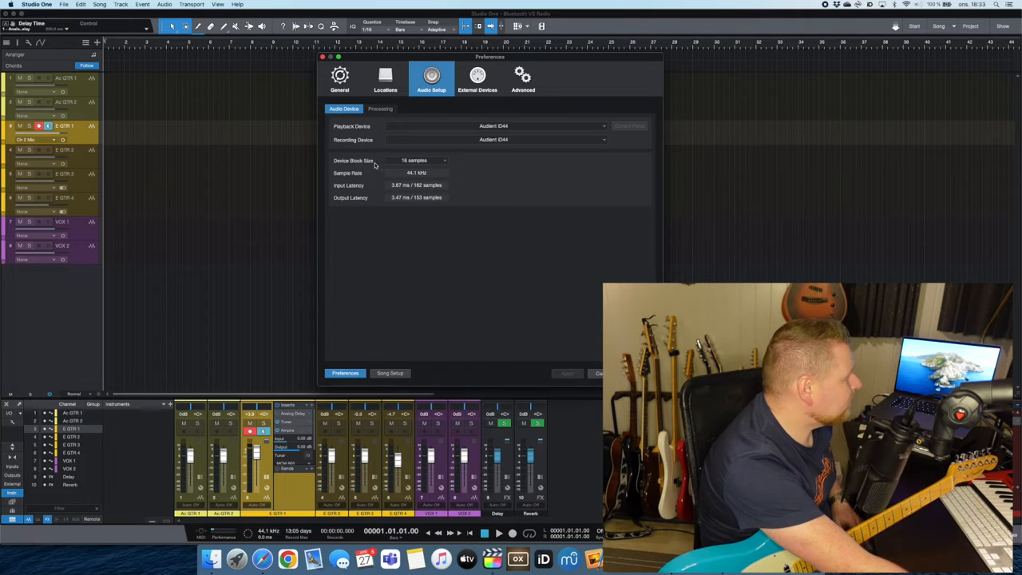
pyautogui.click(419, 161)
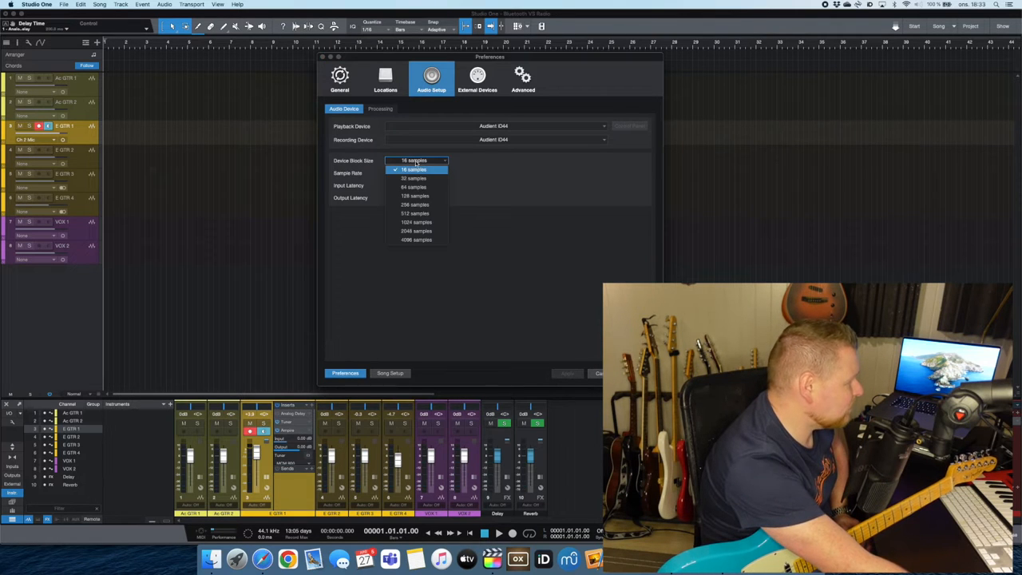
pyautogui.click(413, 169)
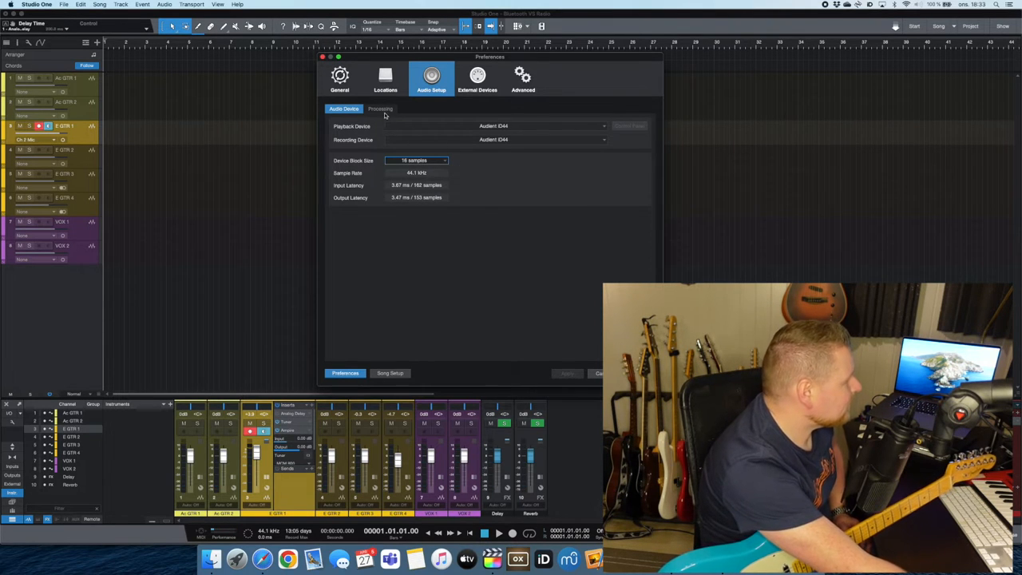
pyautogui.click(380, 109)
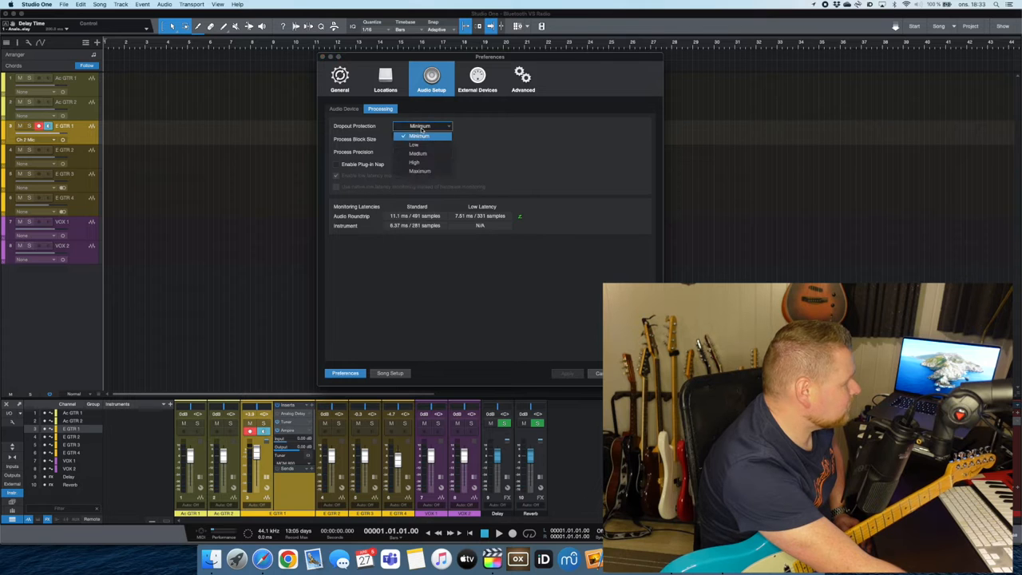
pyautogui.click(420, 136)
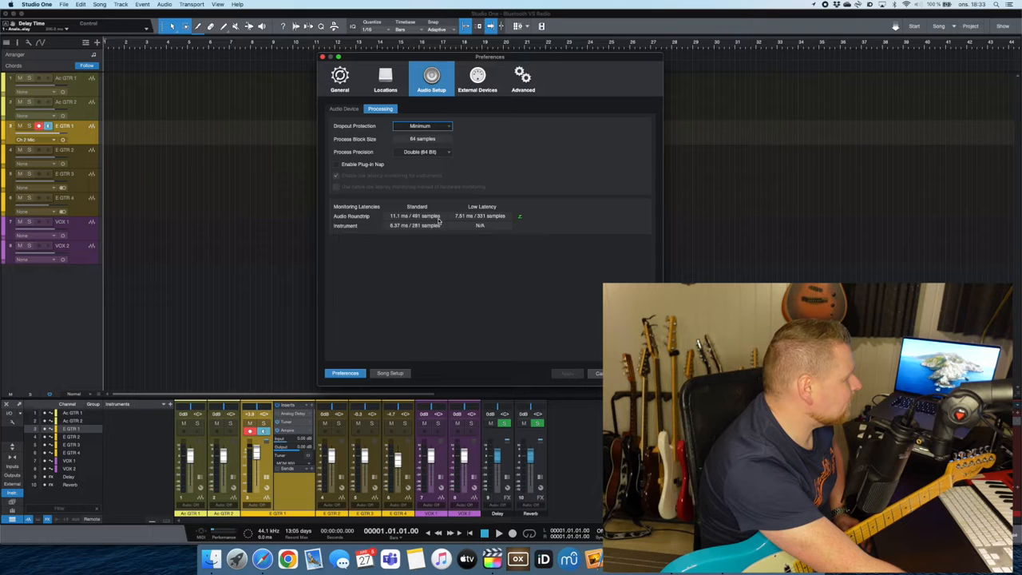
pyautogui.moveTo(458, 222)
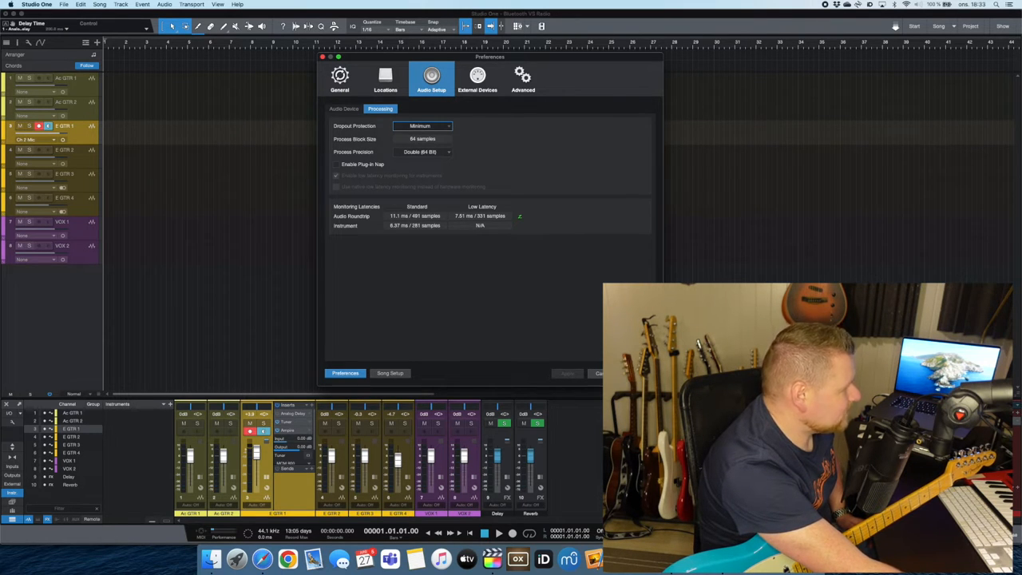
pyautogui.click(600, 372)
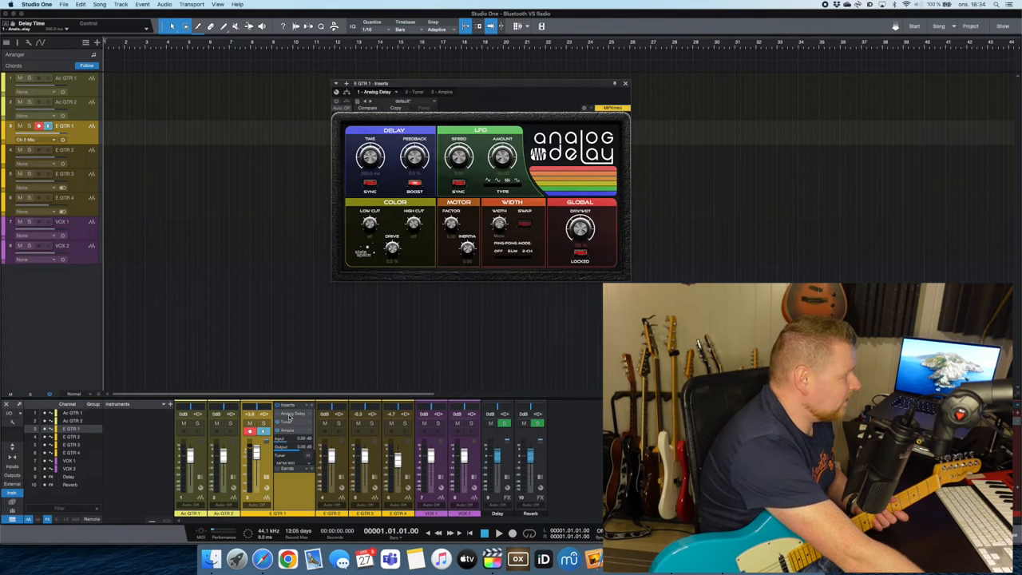
pyautogui.moveTo(379, 180)
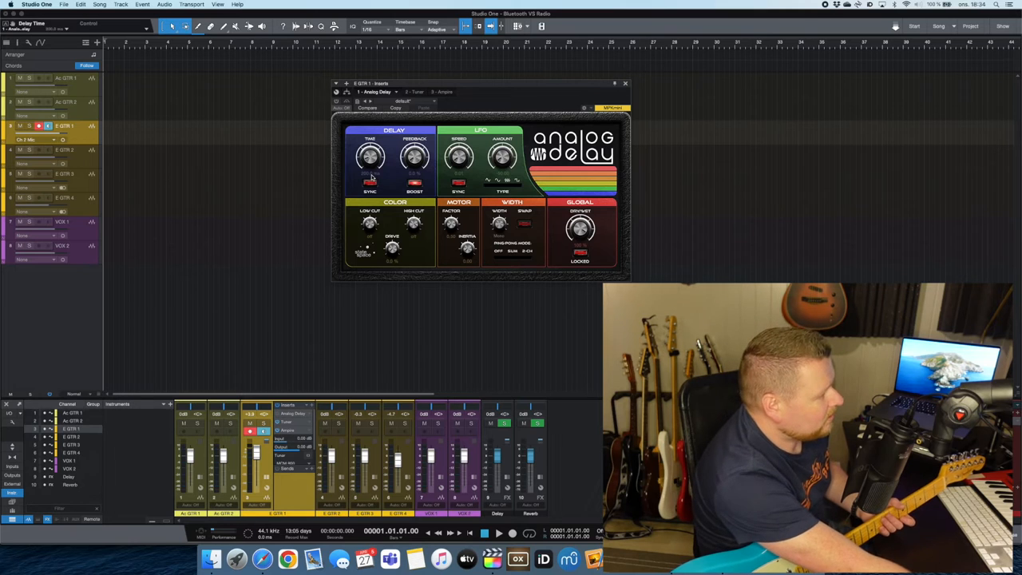
pyautogui.moveTo(370, 157)
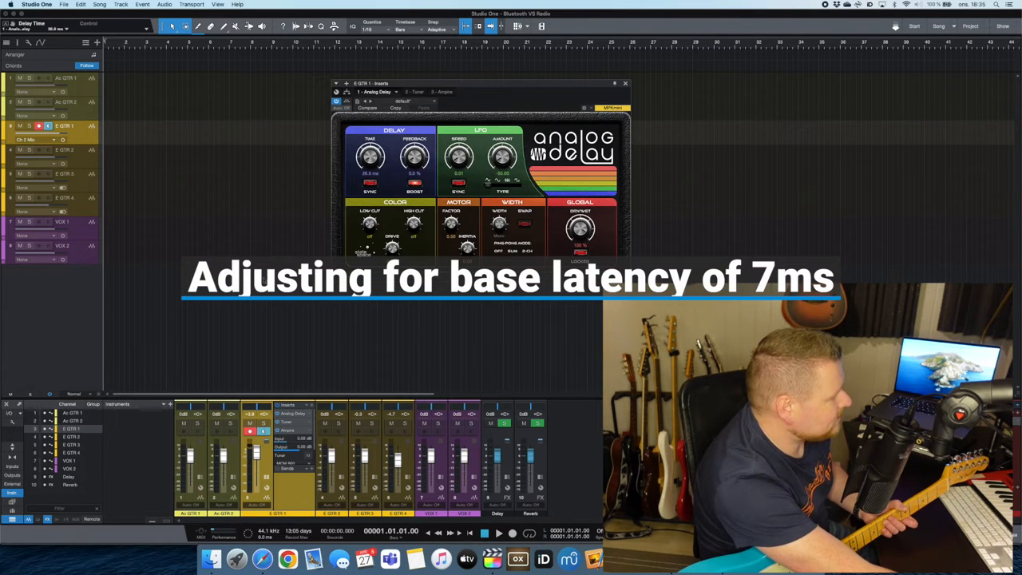
pyautogui.moveTo(211, 180)
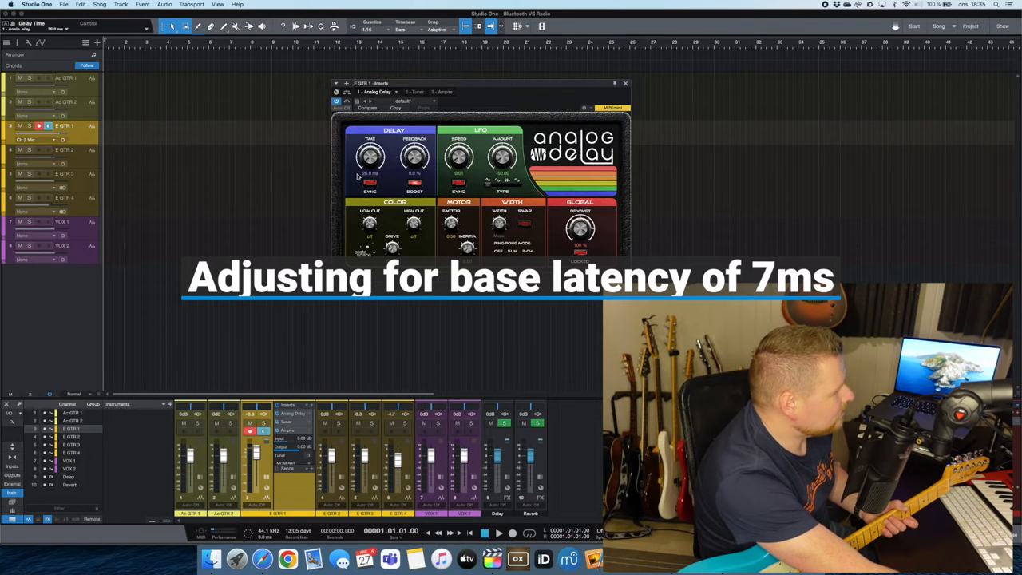
pyautogui.moveTo(369, 180)
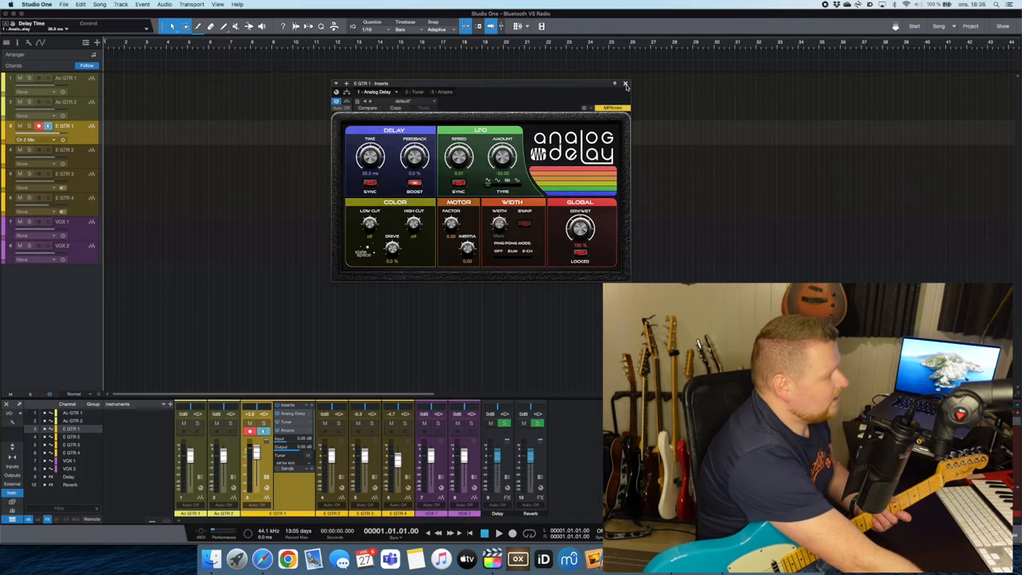
pyautogui.moveTo(370, 157)
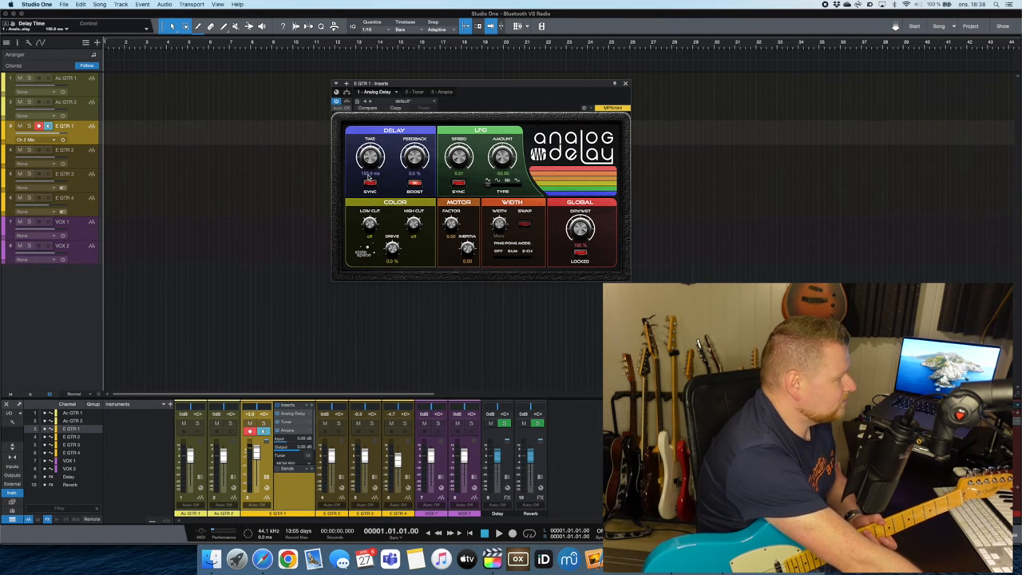
# Put the Analog Delay TIME field, reading 150 ms, into numeric edit mode
pyautogui.doubleClick(369, 173)
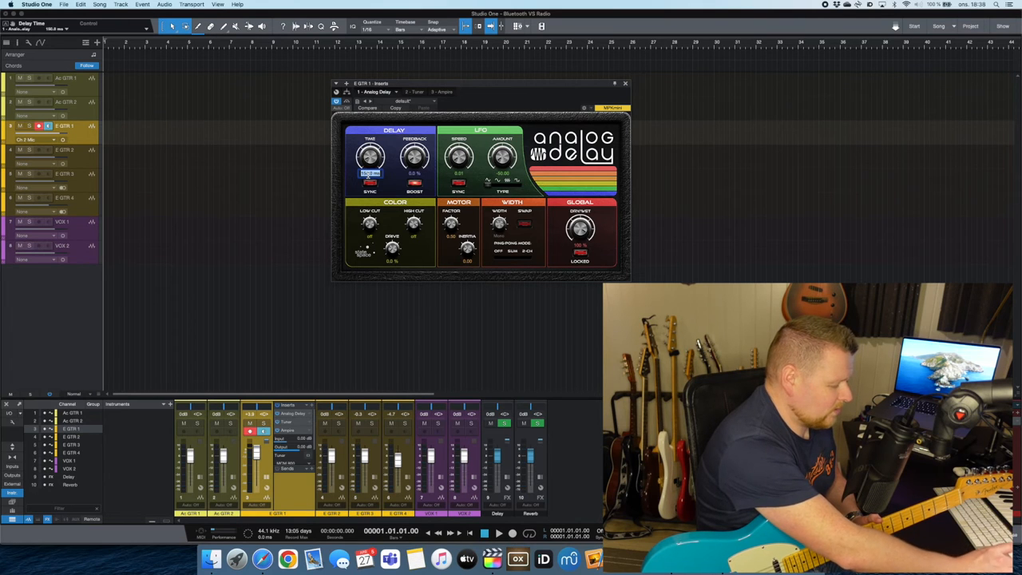